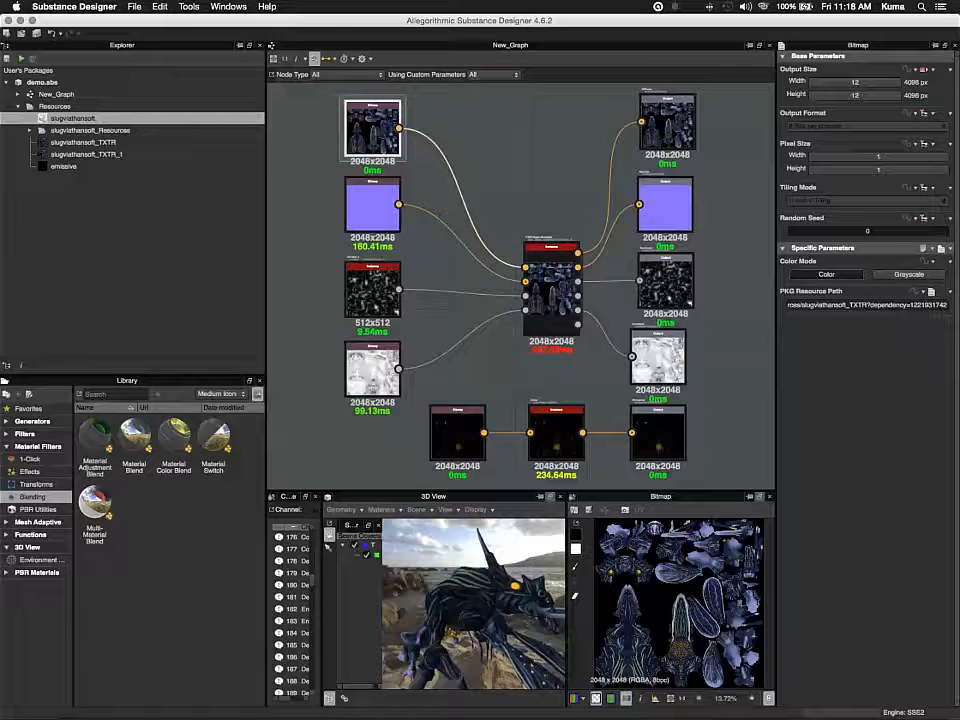
- Choose New Substance from the File menu to open the New Substance dialog
left_click(134, 7)
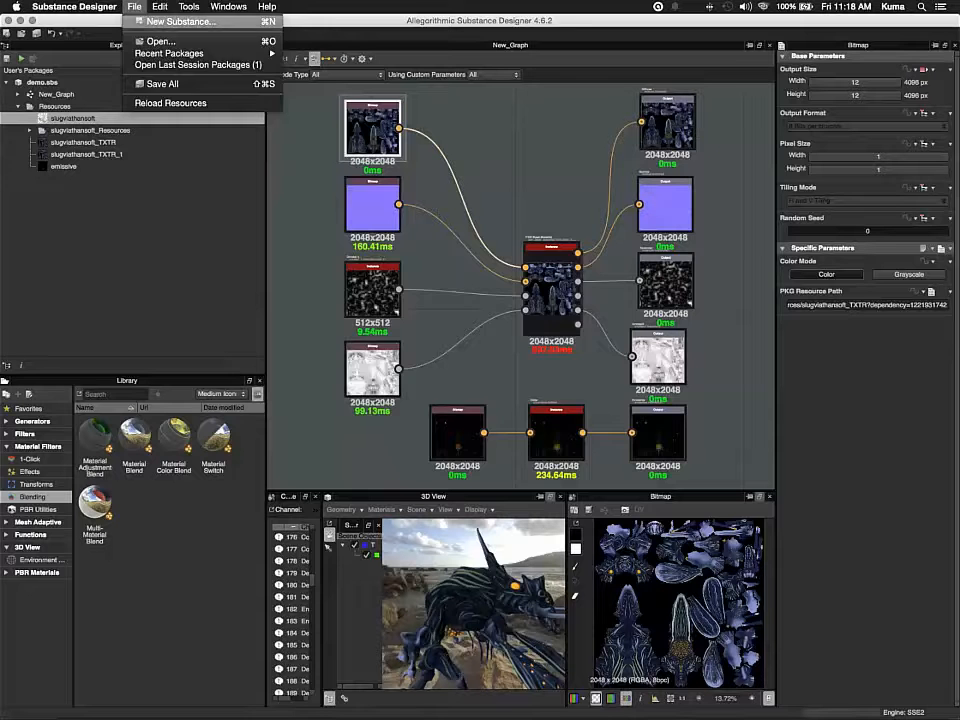
left_click(180, 21)
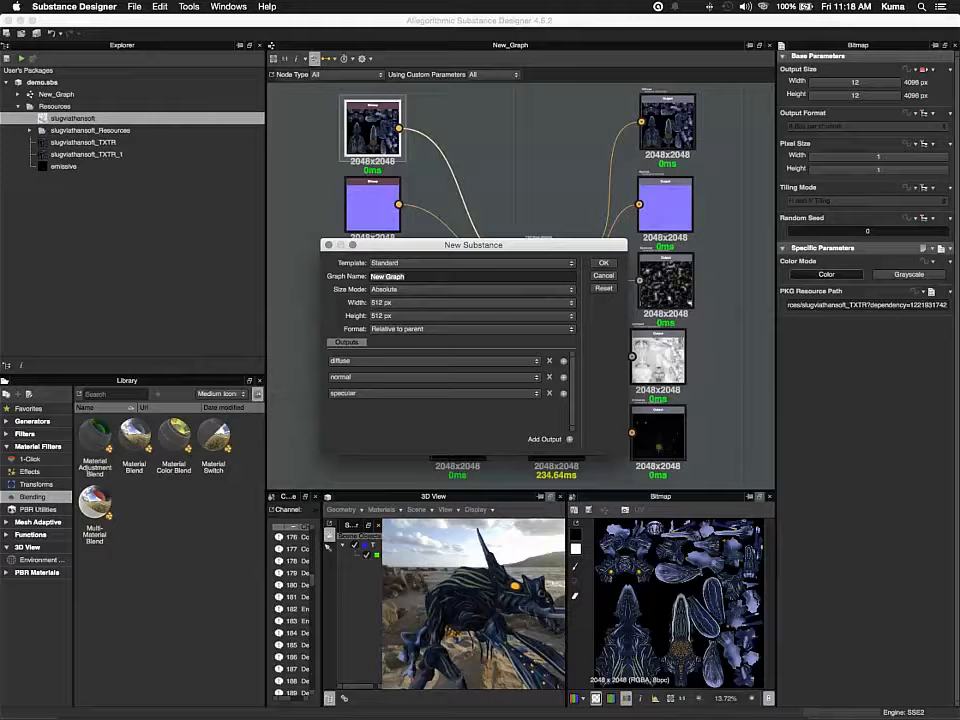
- Name the graph 'Soft Skin Slugviathan' with a 2048 x 2048 px size
left_click_drag(473, 245, 504, 163)
type("Soft Skin")
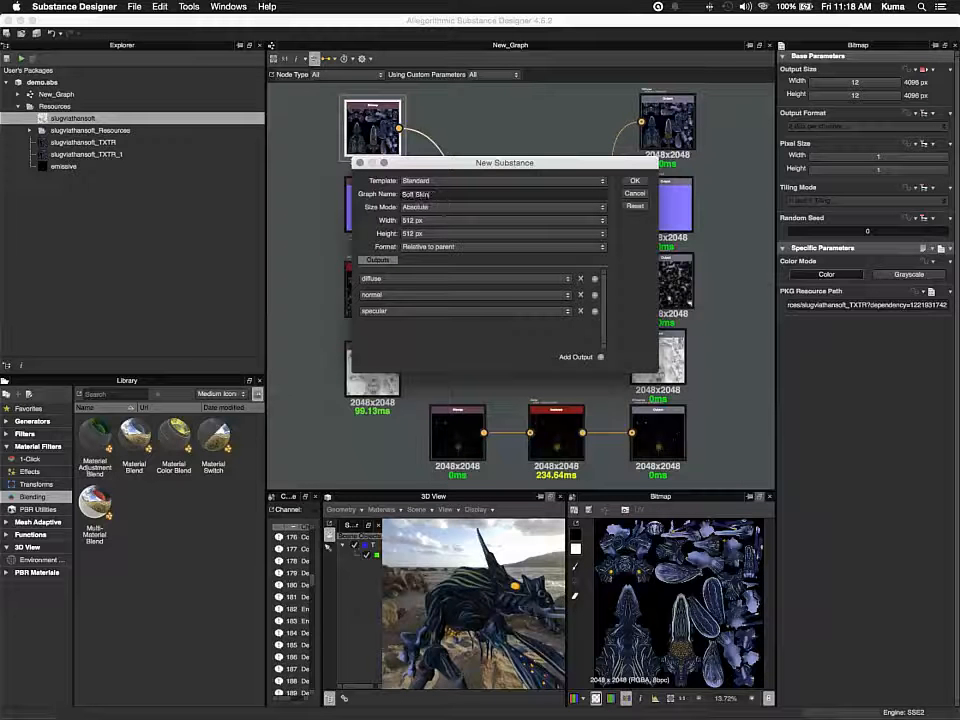
type("Blug")
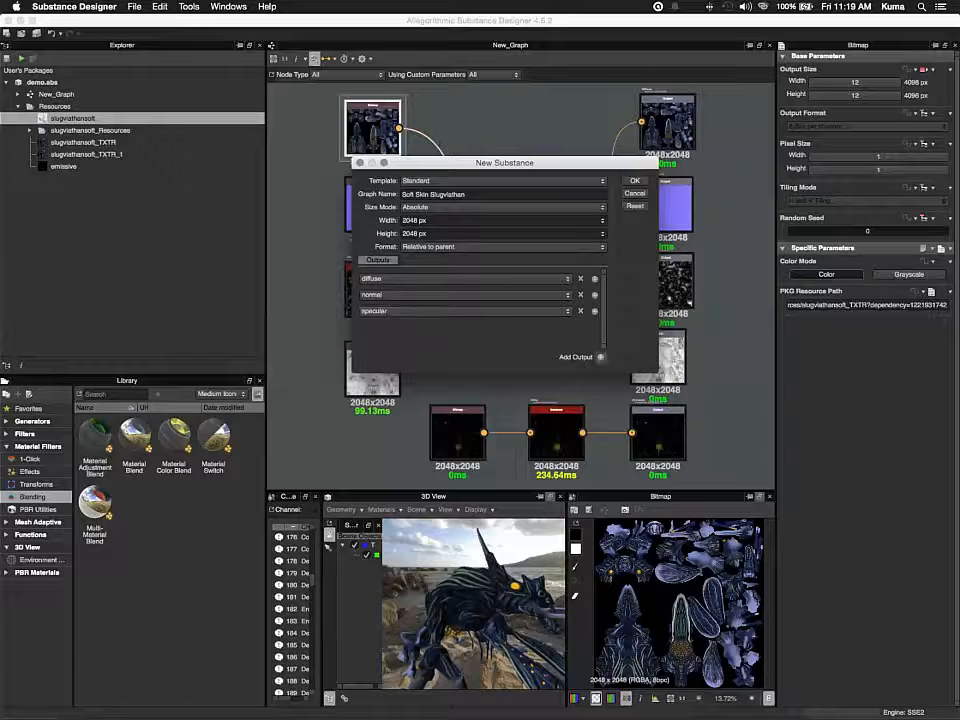
- Add opacity, ambientOcclusion, emissive, height, displacement and ambient output rows
left_click(576, 357)
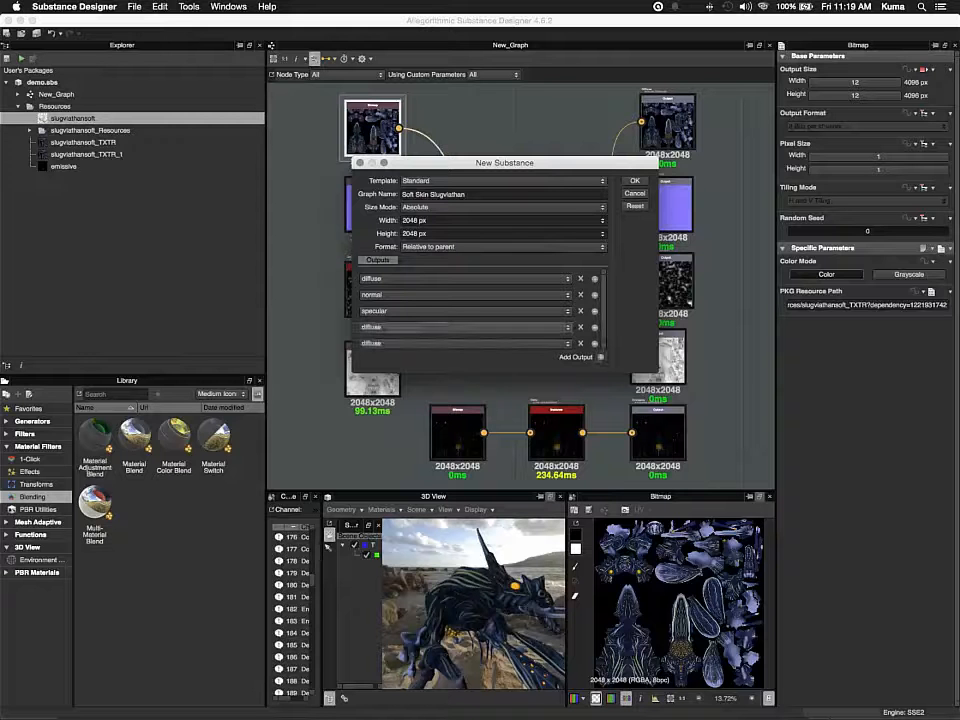
left_click(463, 327)
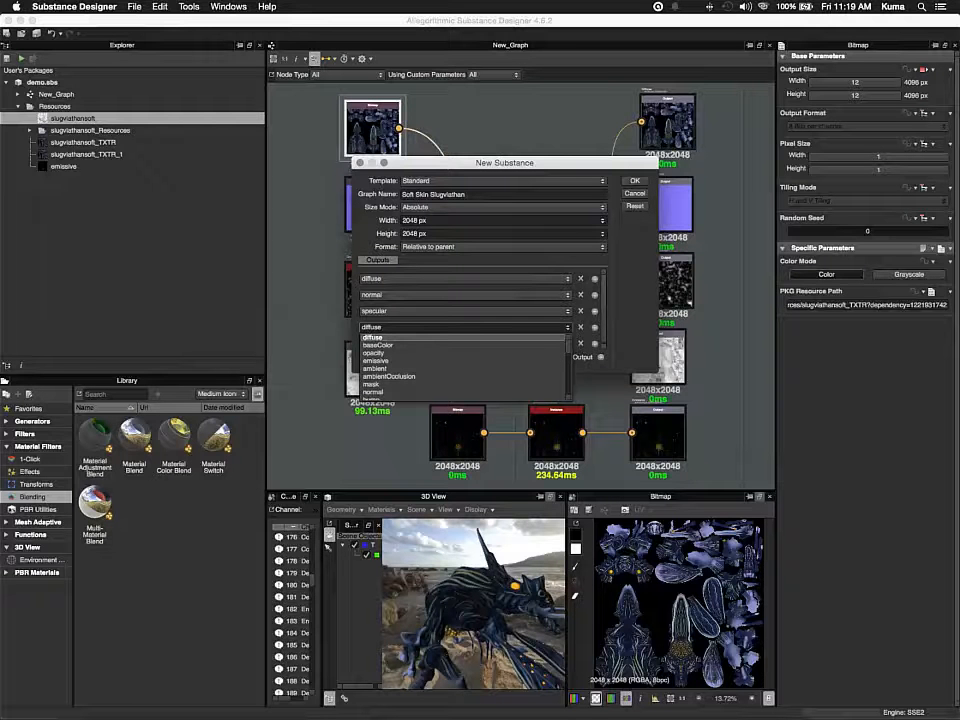
left_click(378, 353)
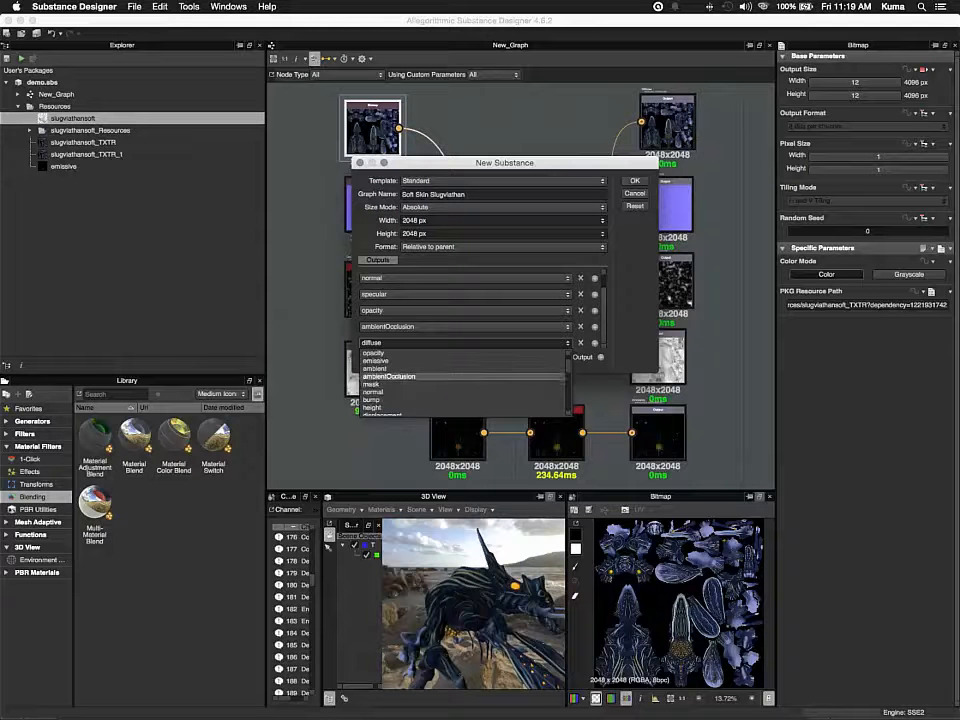
left_click(374, 368)
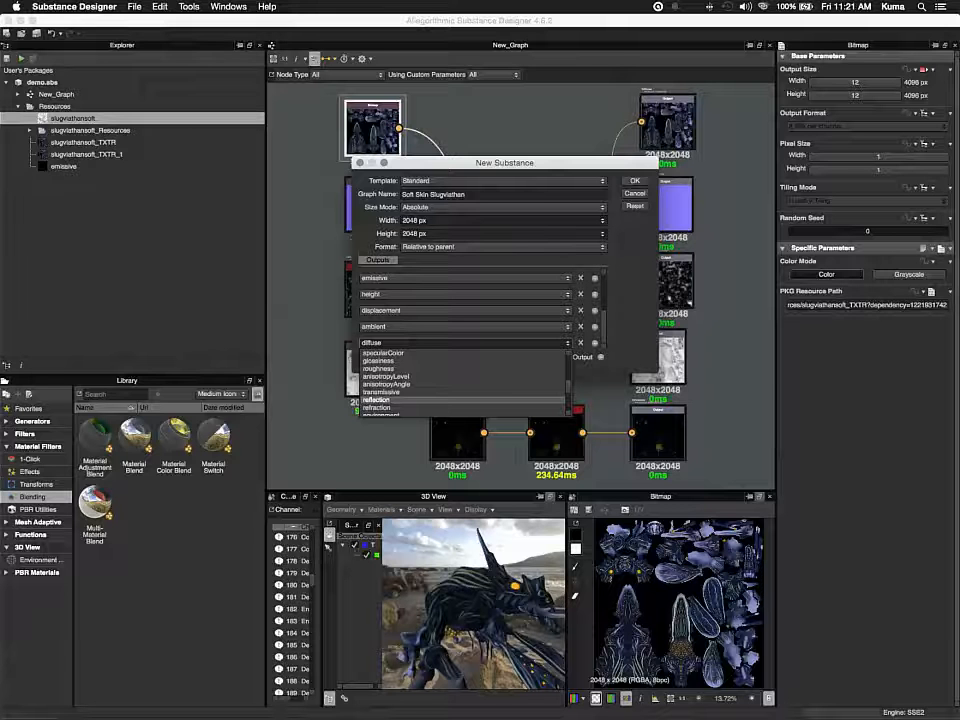
left_click(383, 352)
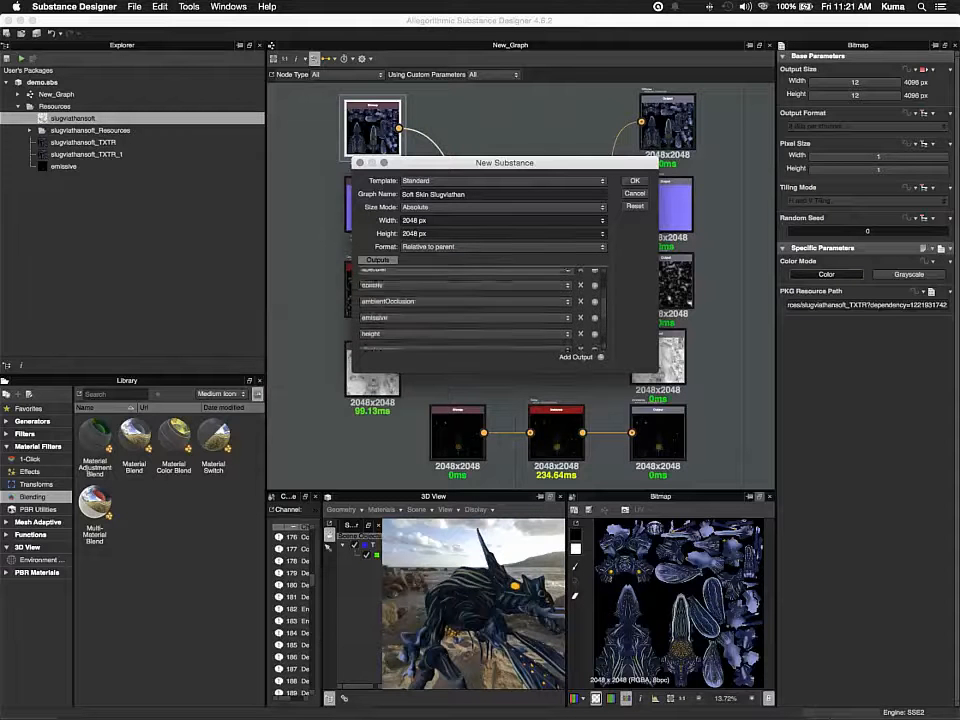
- Keep the Standard template and confirm to create the Soft_Skin_Slugviathan graph
left_click(503, 181)
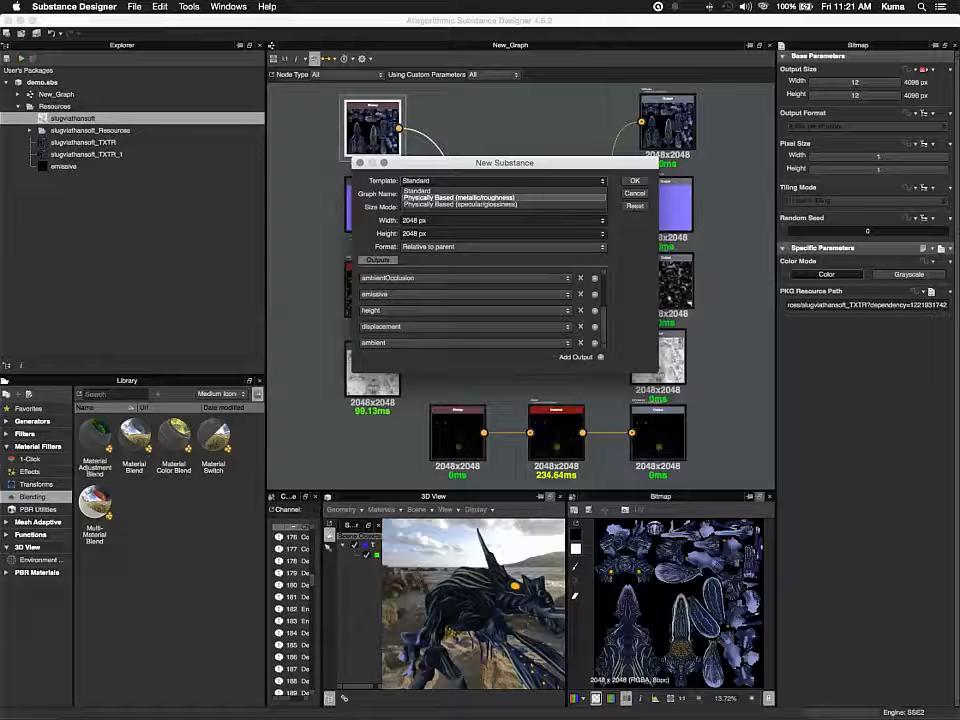
left_click(460, 205)
type("Soft Skin Slugviathan")
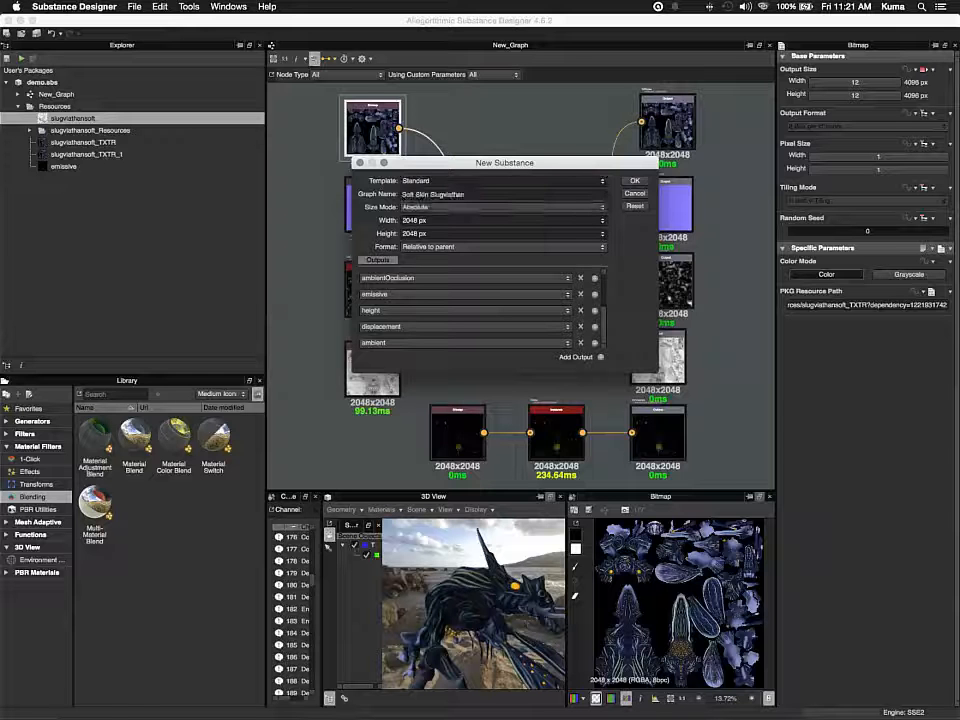
left_click(634, 180)
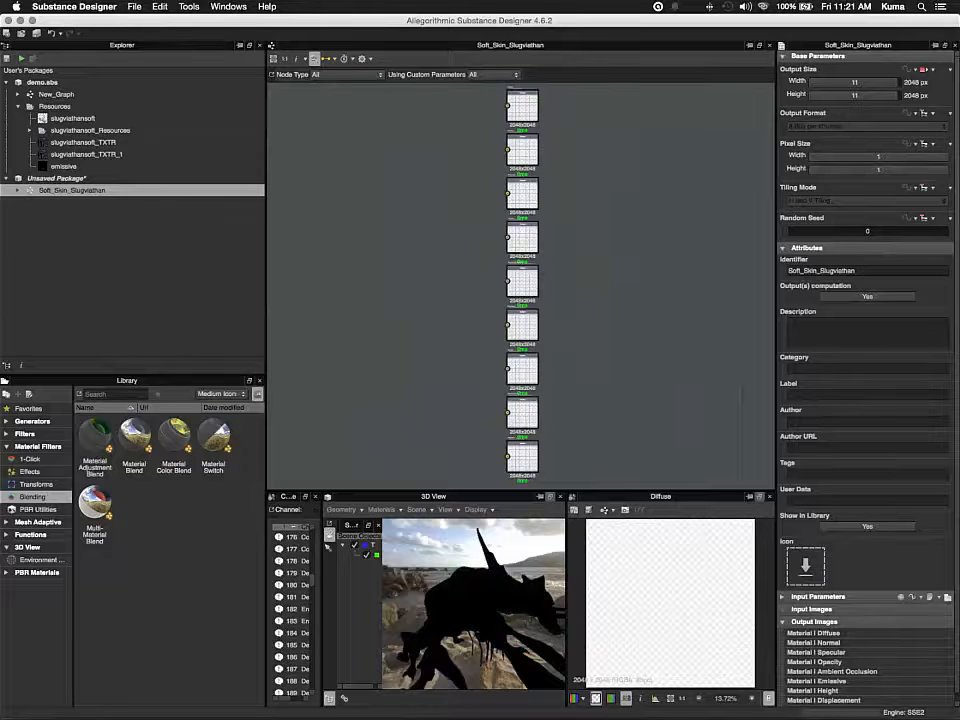
mouse_move(71, 190)
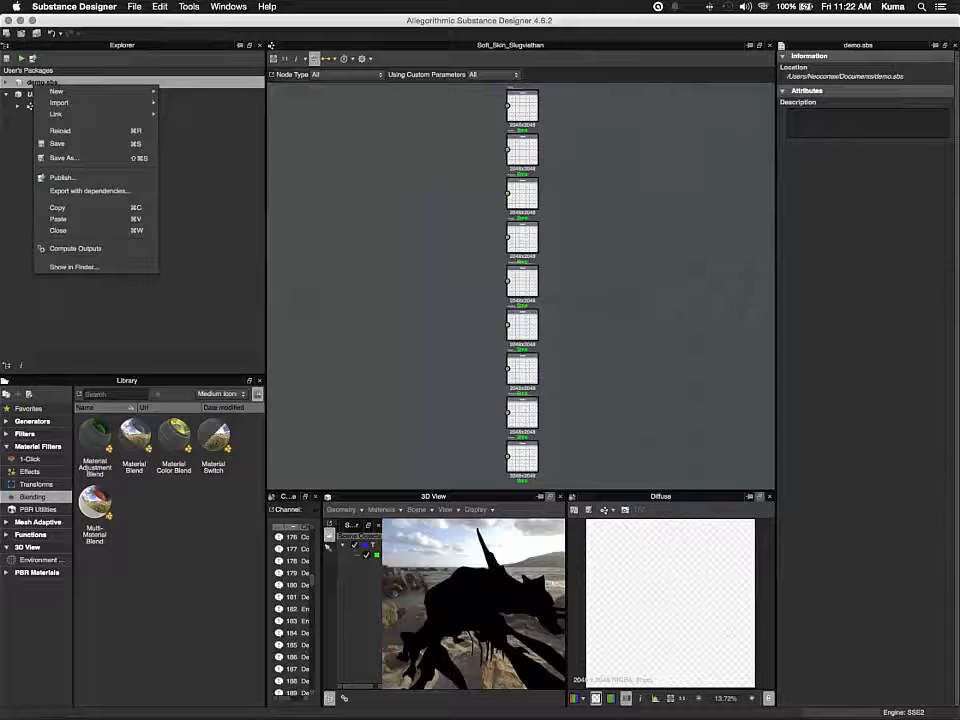
mouse_move(57, 143)
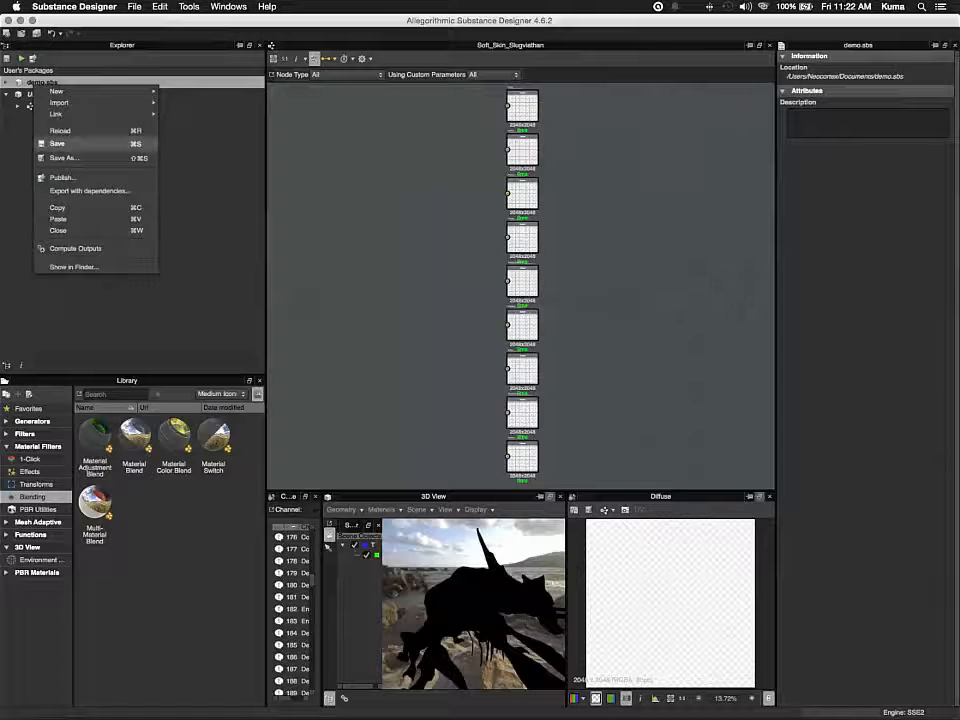
mouse_move(58, 230)
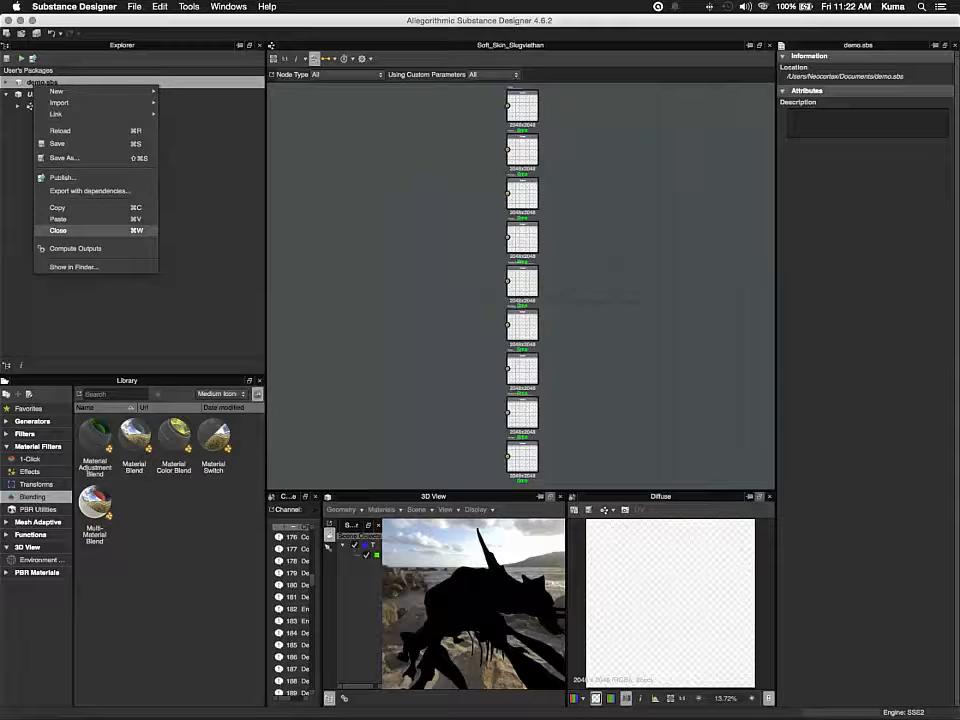
- Close the demo.sbs package from the Explorer
left_click(58, 230)
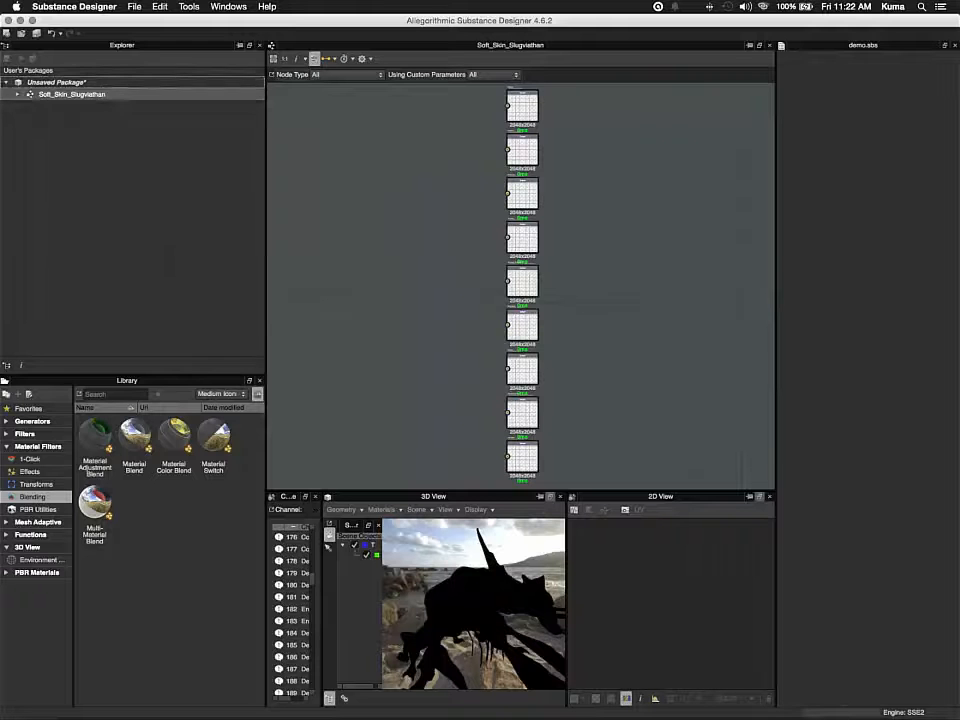
- Import a resource into the Unsaved Package from its Explorer context menu
left_click(18, 93)
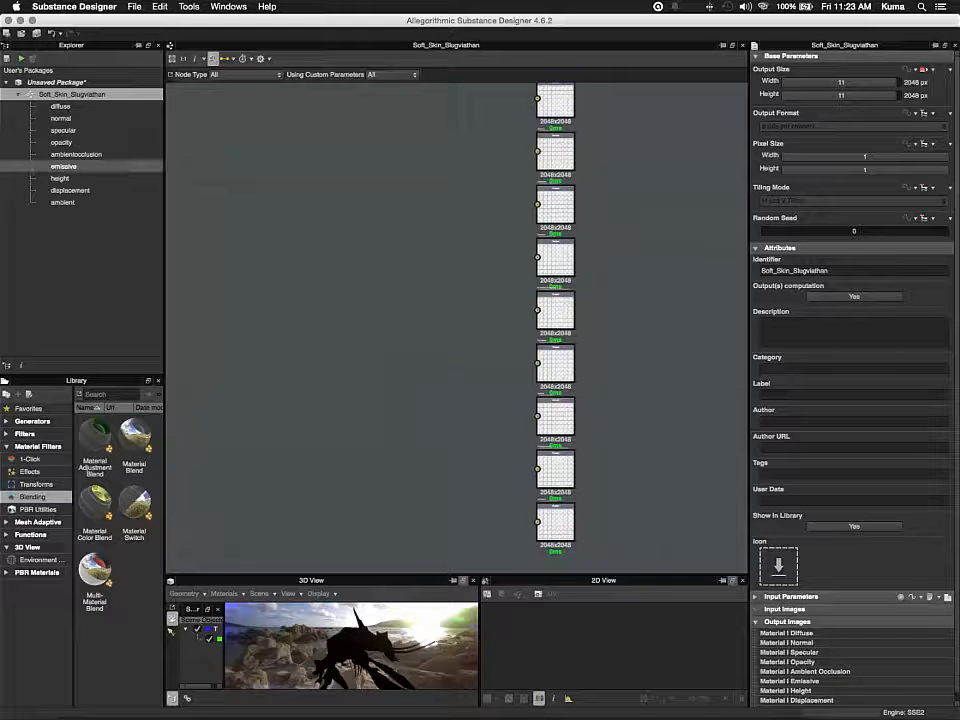
left_click(17, 94)
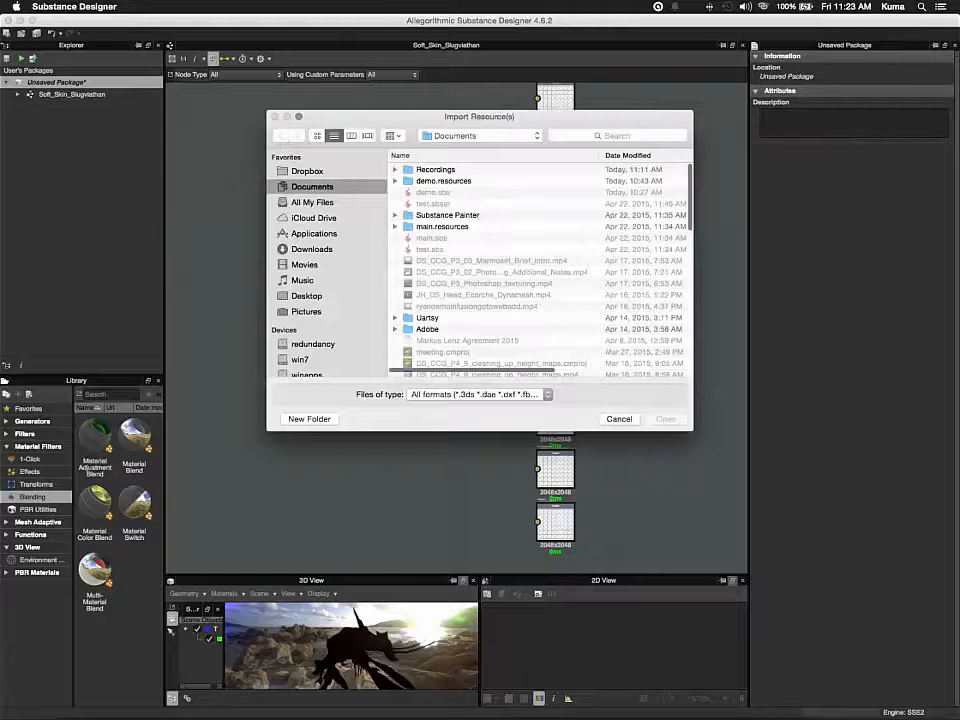
- Import slugviathansoft.OBJ from Desktop > substance work into the package
left_click(307, 295)
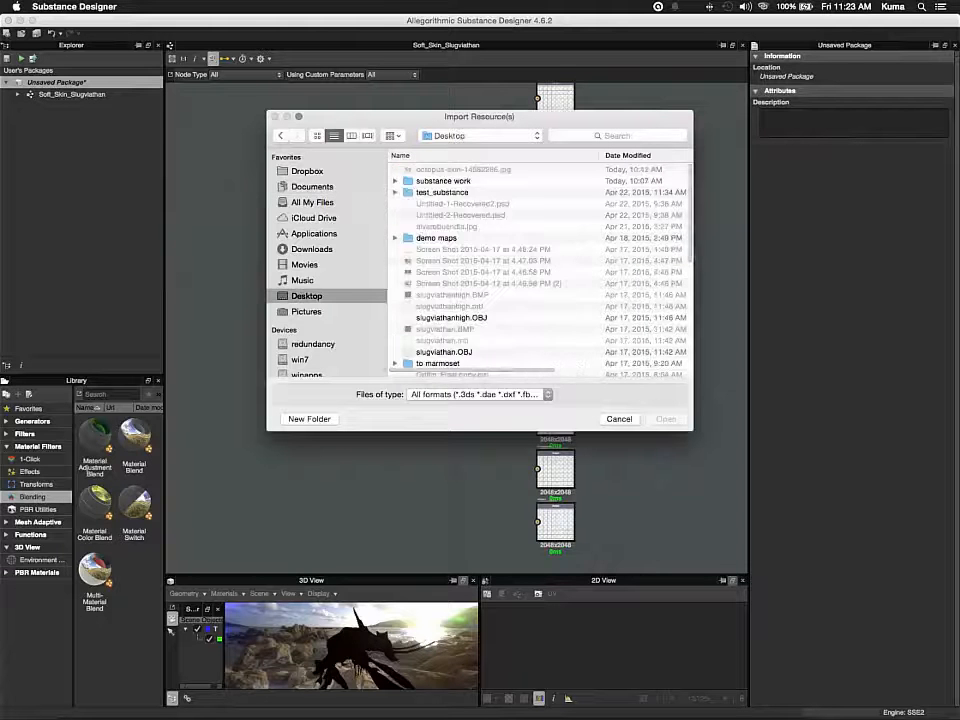
double_click(443, 181)
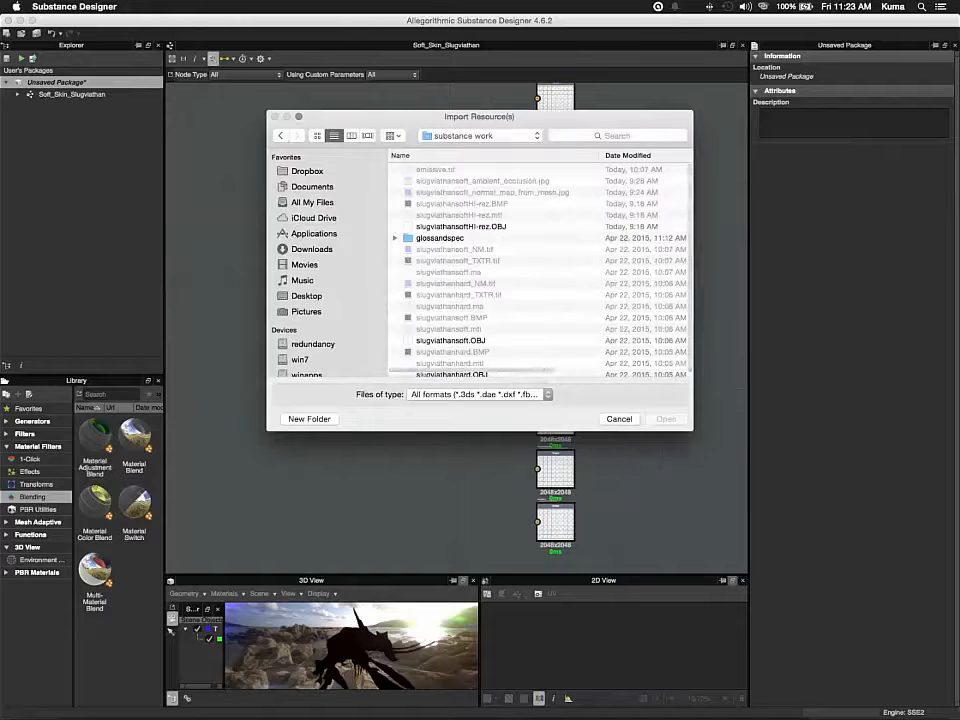
scroll("up", 3)
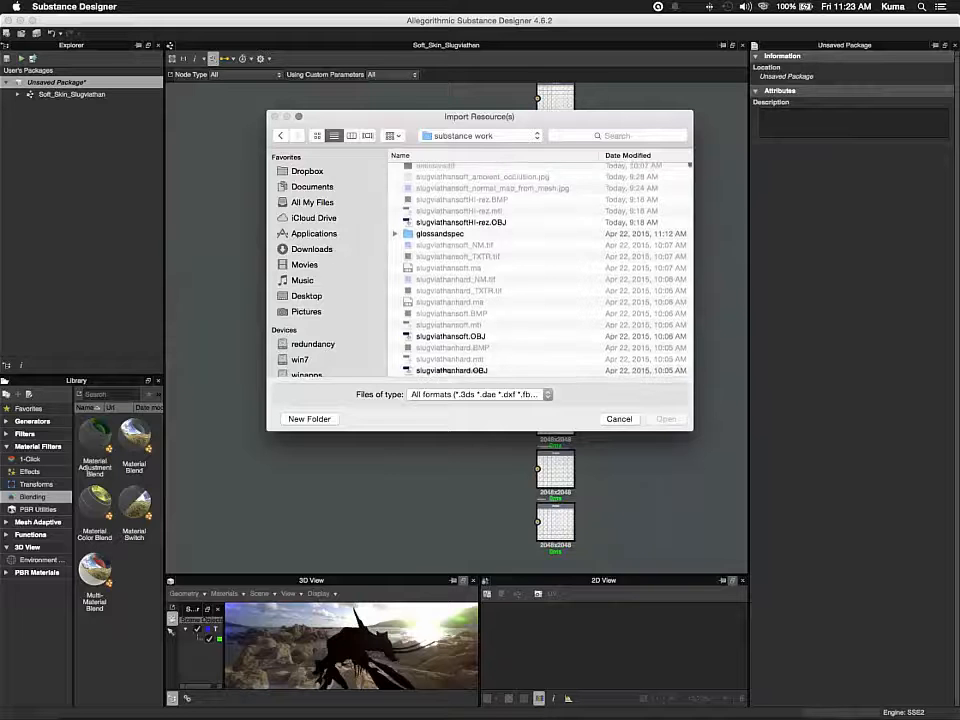
left_click(451, 336)
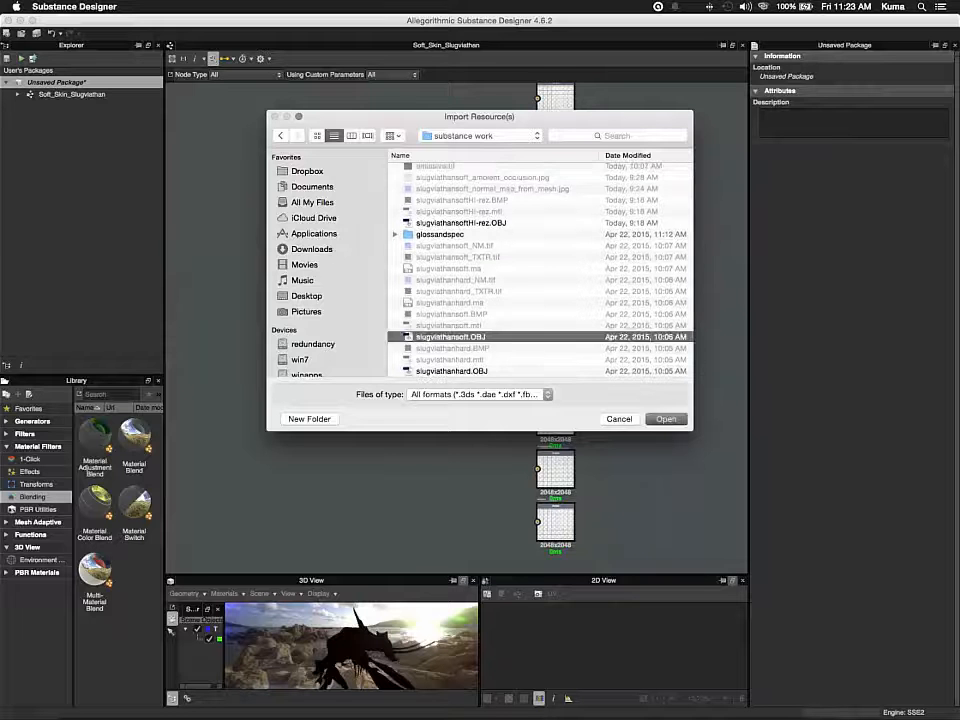
left_click(666, 418)
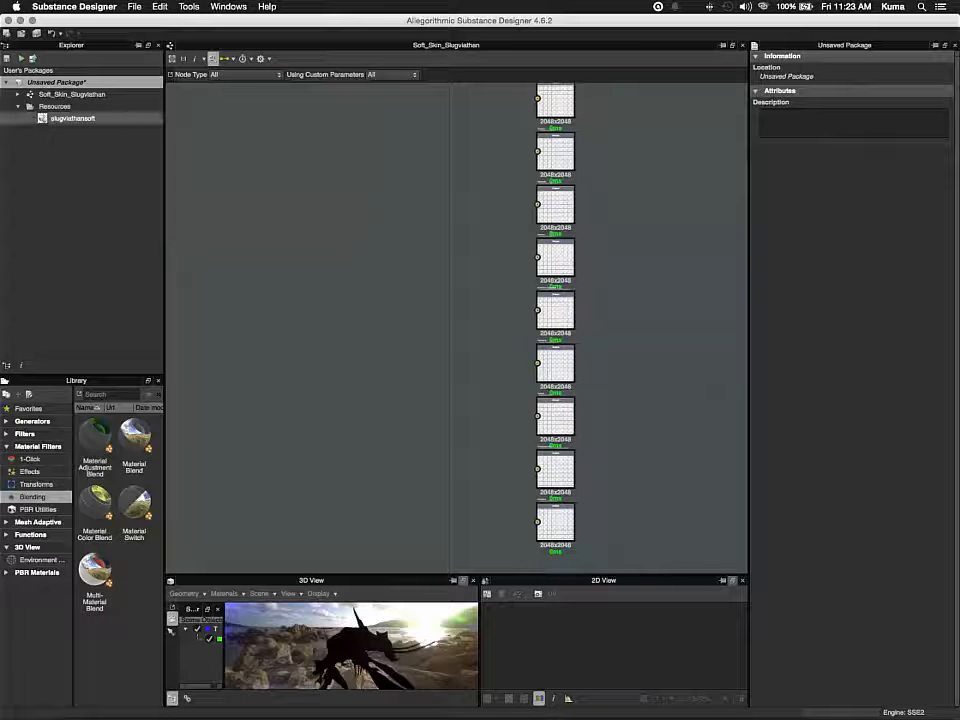
- Show the slugviathansoft mesh in the 3D view and hide the ground grid
left_click(72, 118)
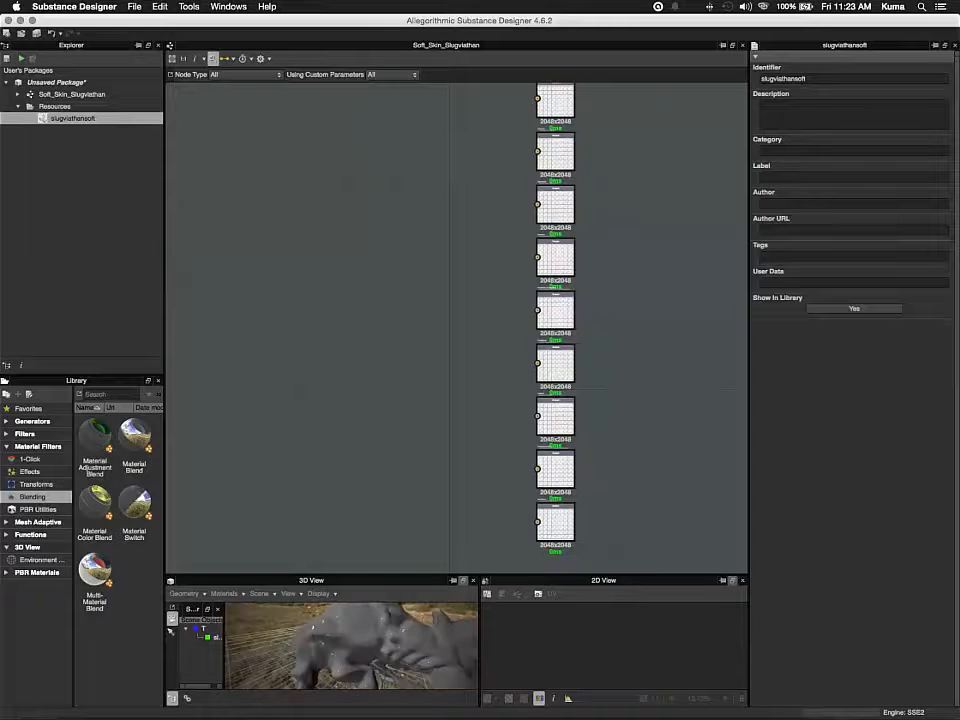
left_click(320, 593)
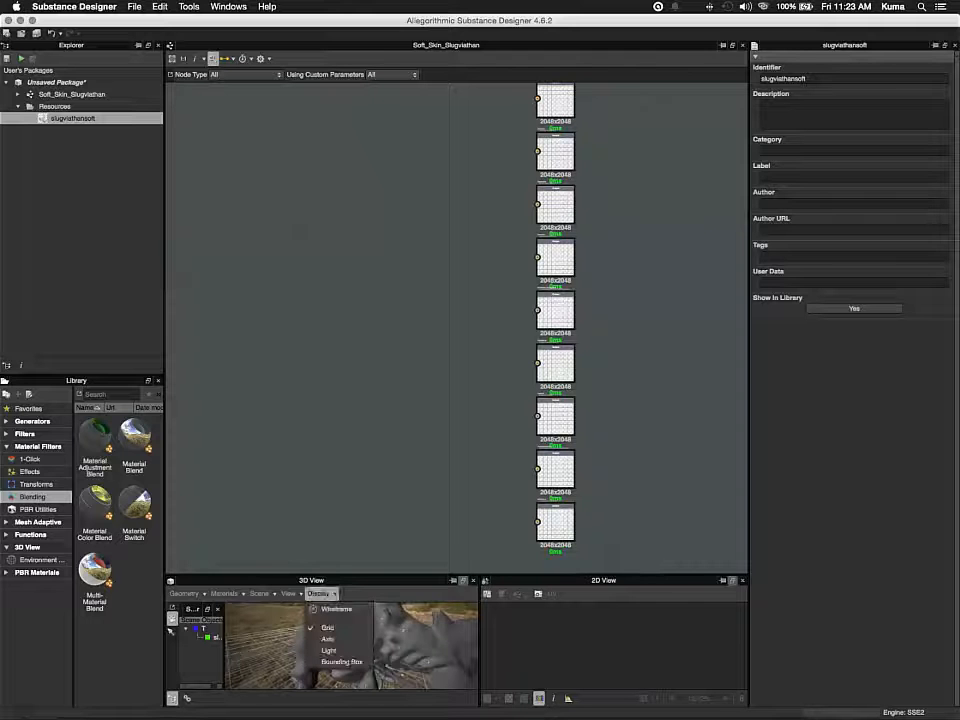
left_click(336, 609)
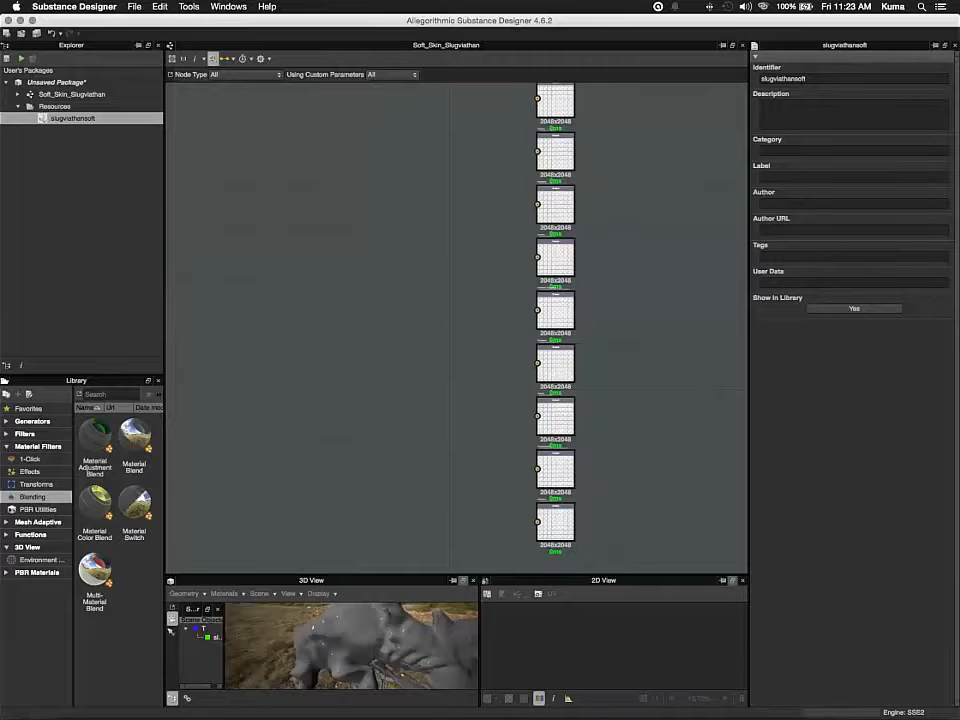